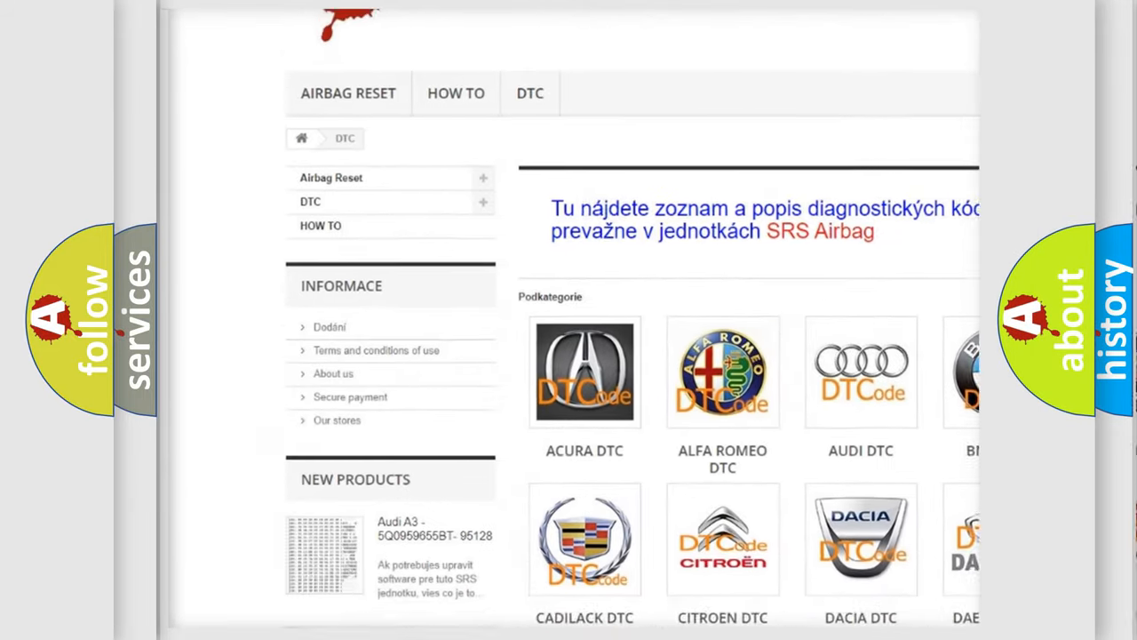
scroll(down, 3)
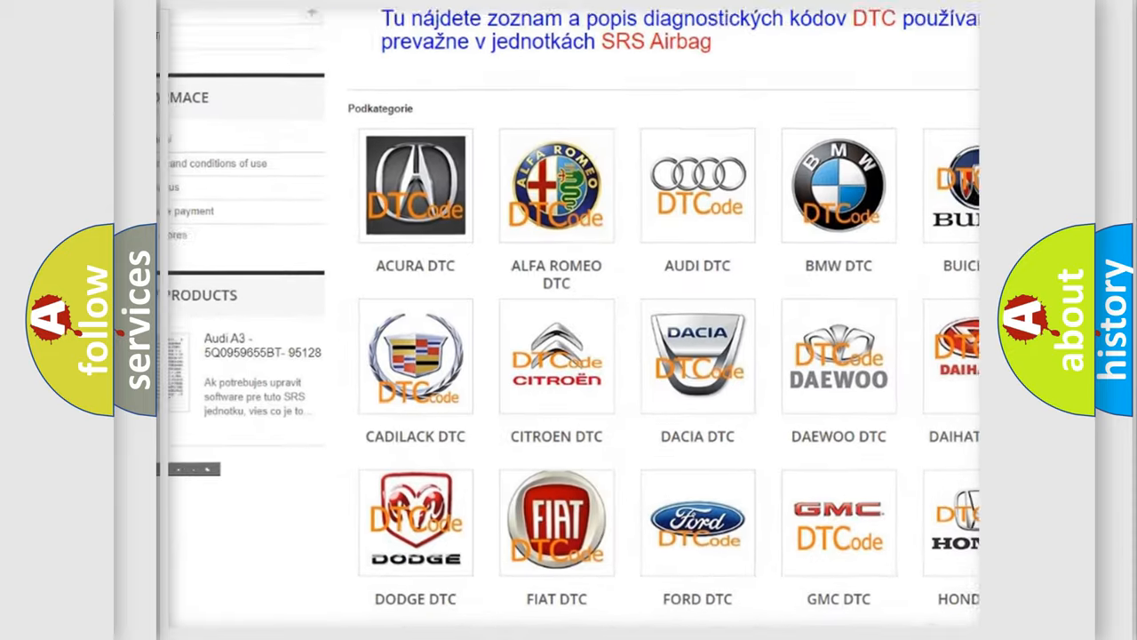
scroll(down, 3)
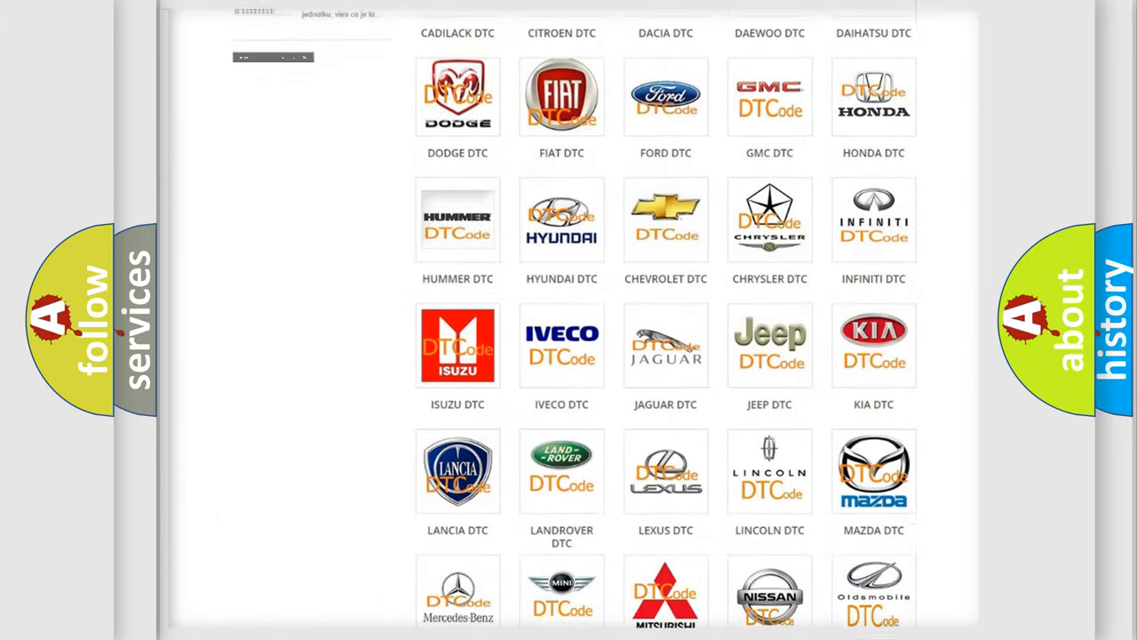
scroll(down, 3)
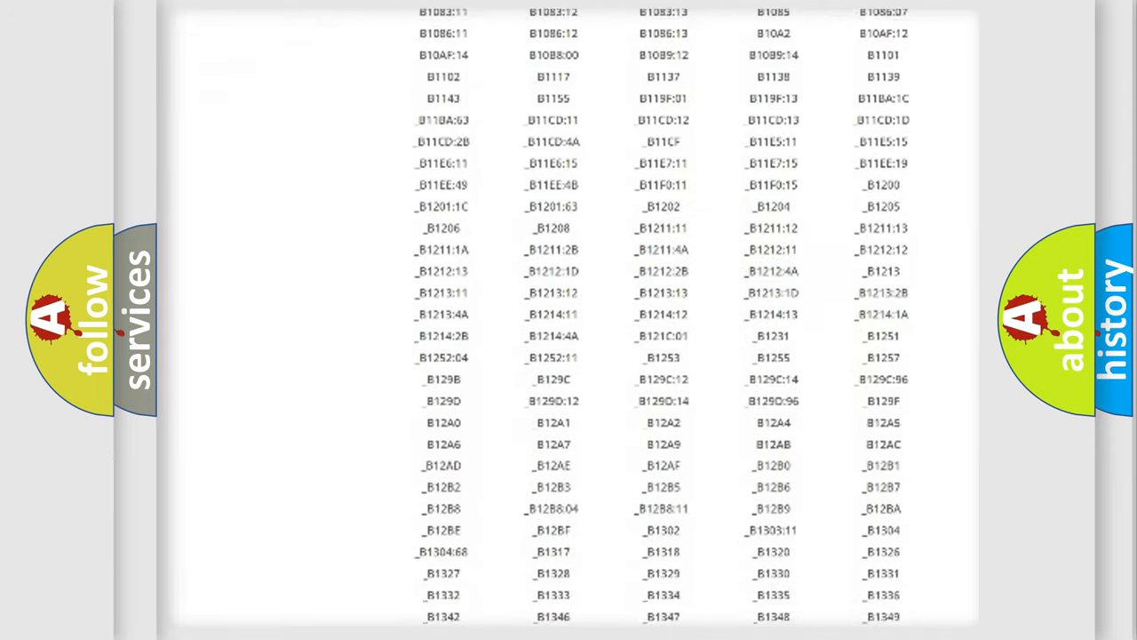
scroll(down, 3)
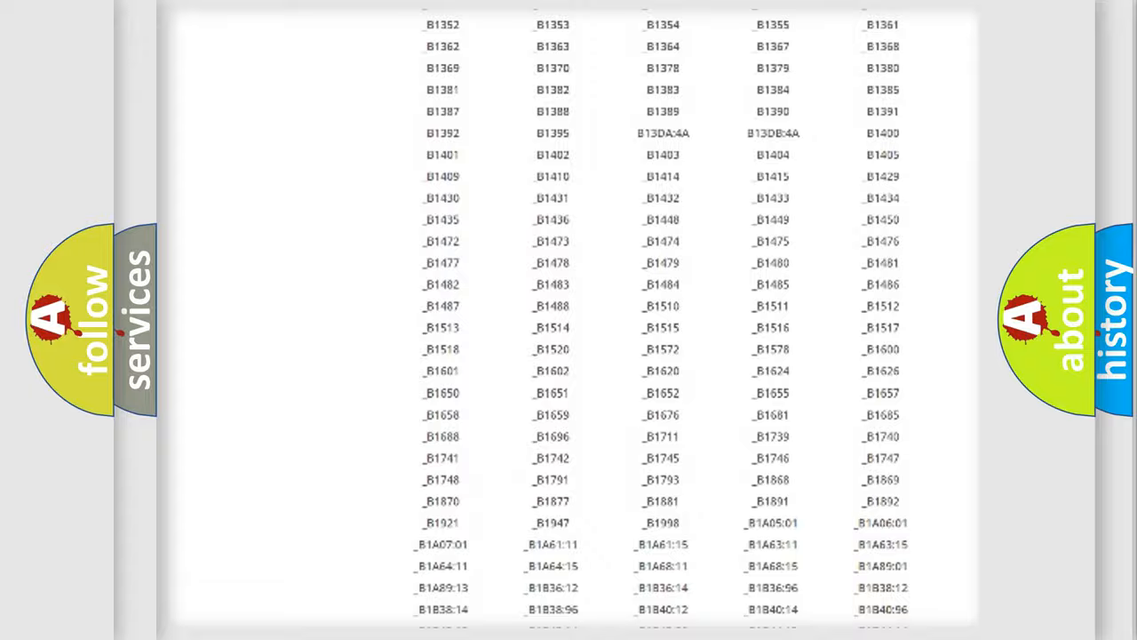